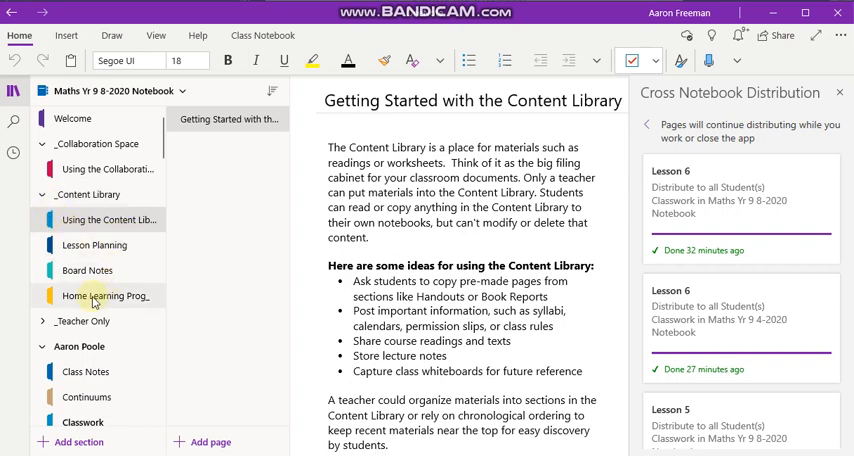
pyautogui.moveTo(110, 219)
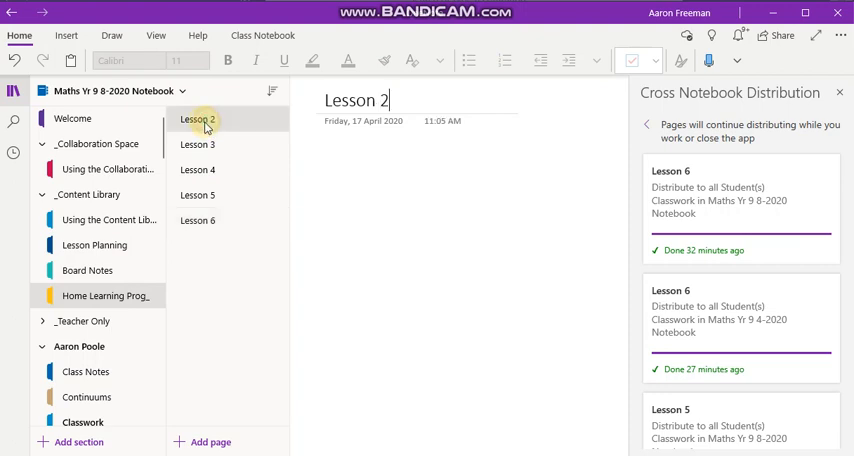
# Open the Lesson 6 page in the Home Learning section of Maths Yr 9 8-2020.
pyautogui.click(197, 220)
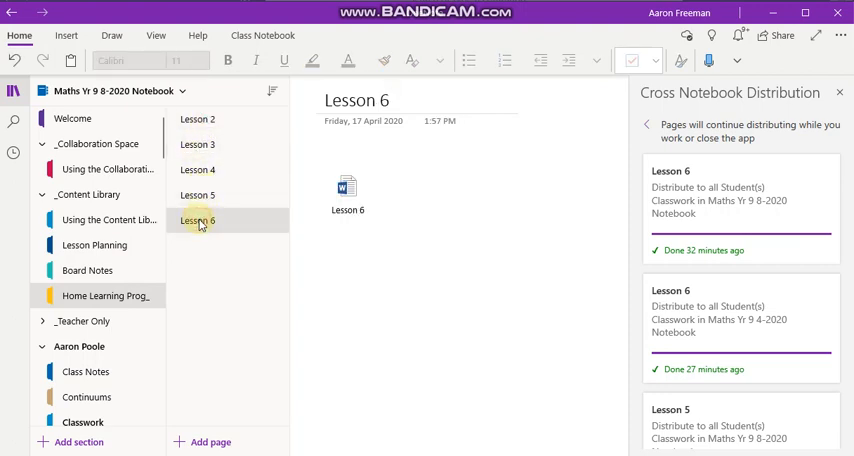
pyautogui.moveTo(228, 235)
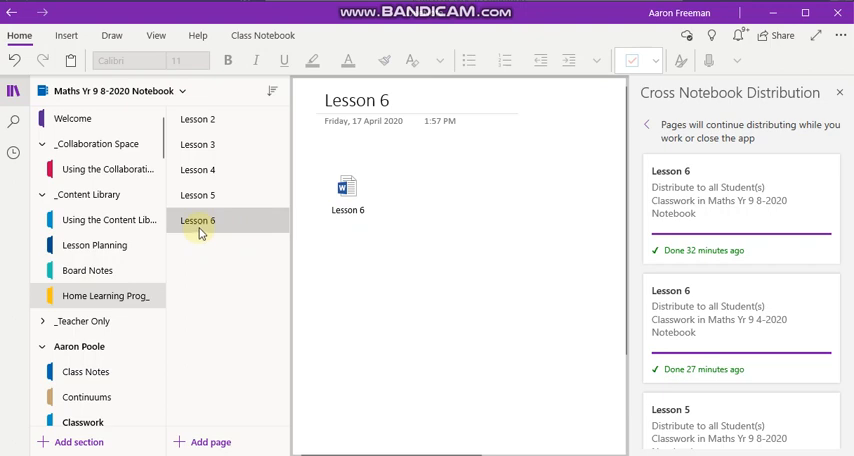
pyautogui.moveTo(140, 119)
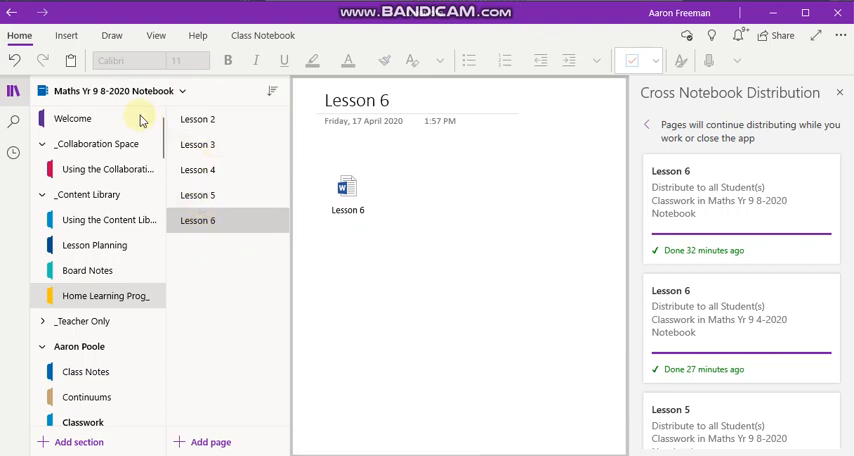
# Show the Class Notebook tools and open the Distribute Page options for Lesson 6.
pyautogui.click(263, 35)
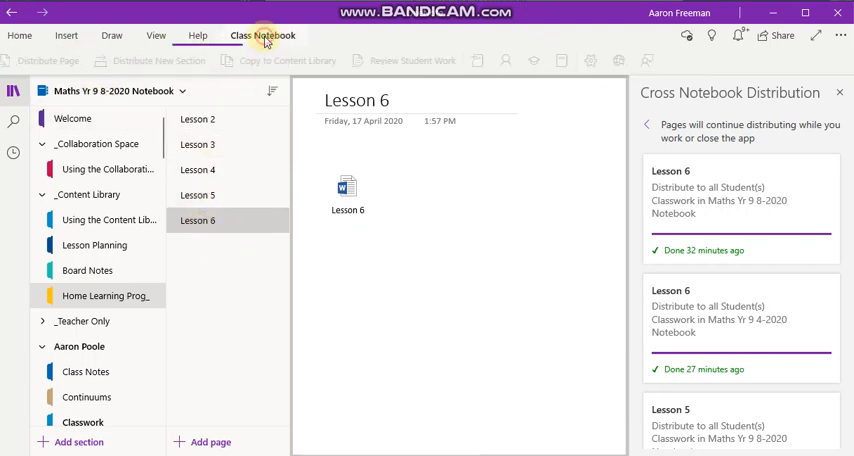
pyautogui.click(262, 35)
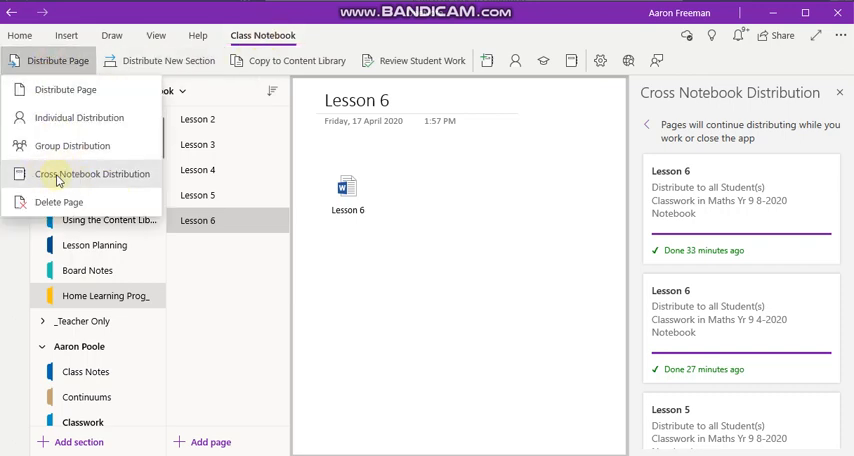
pyautogui.moveTo(113, 173)
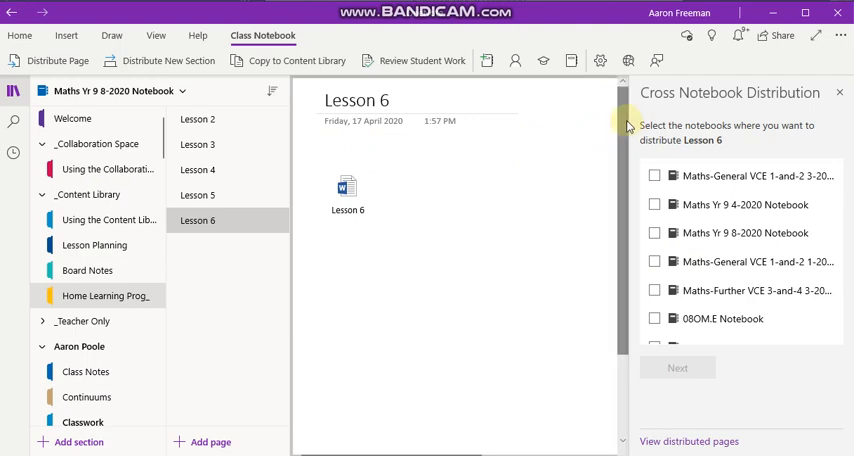
pyautogui.moveTo(745, 204)
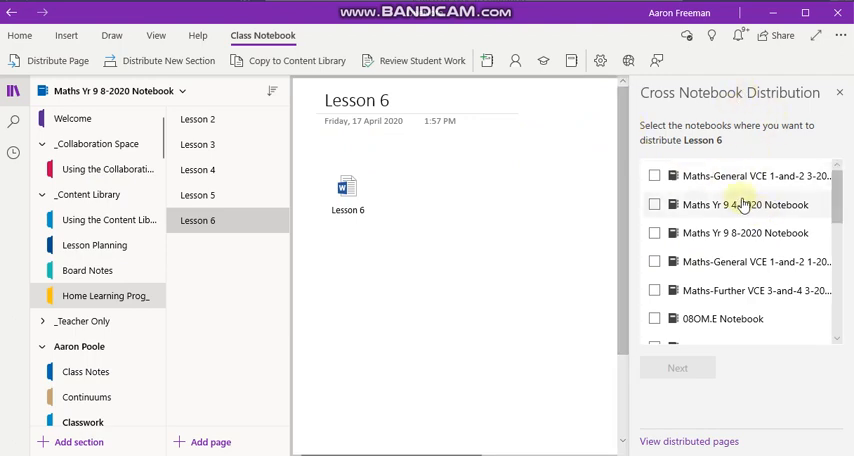
# Select the Maths Yr 9 4-2020 and 8-2020 notebooks as distribution targets, then continue.
pyautogui.click(654, 204)
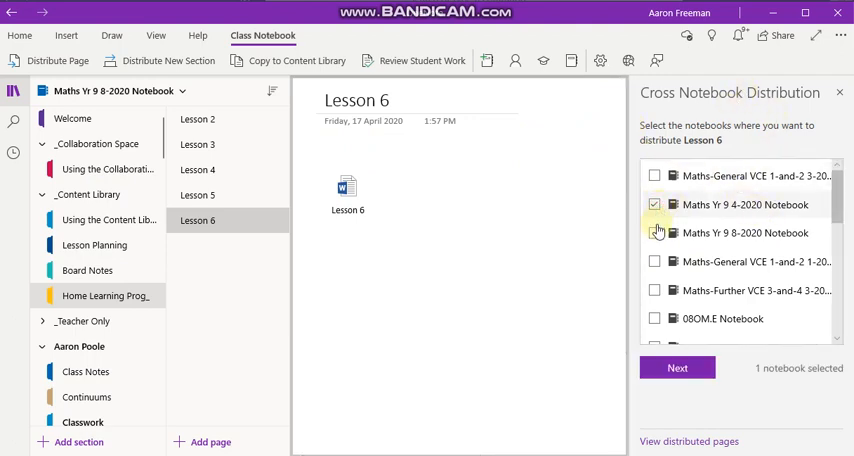
pyautogui.click(654, 232)
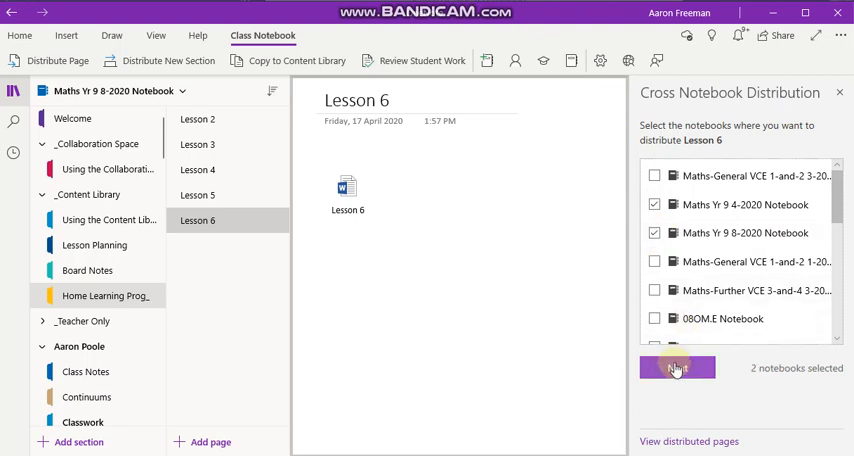
pyautogui.click(677, 368)
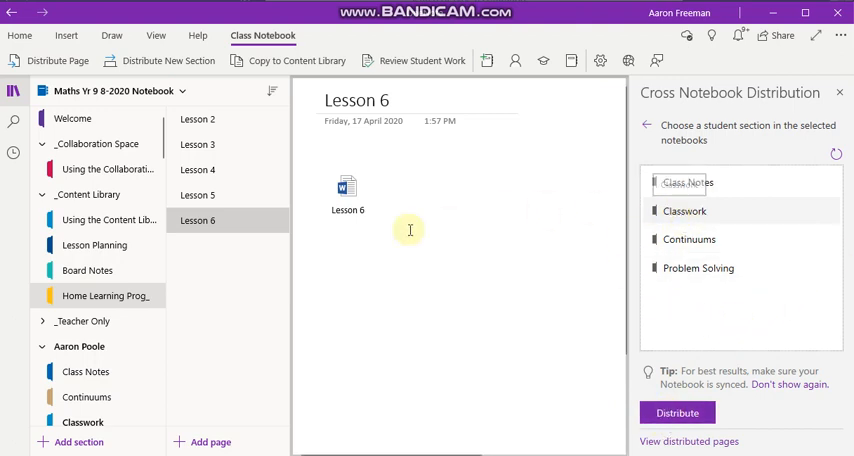
pyautogui.moveTo(220, 332)
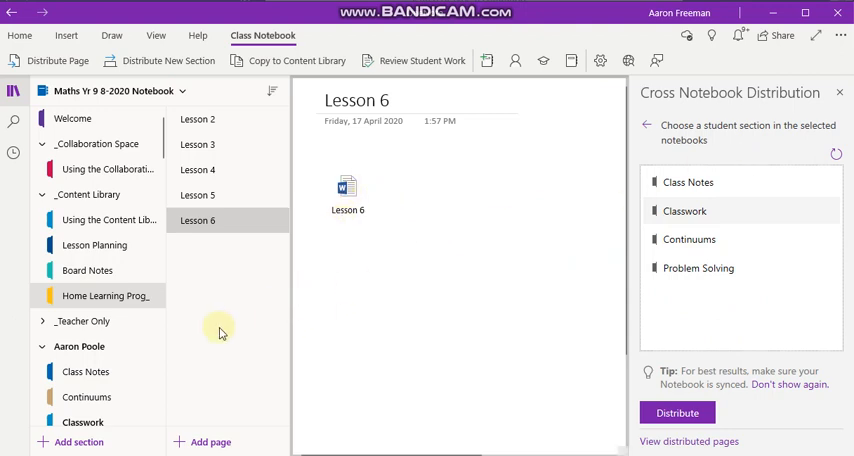
# Scroll the section list and view a student's Classwork section, which holds Lessons 1 to 5.
pyautogui.scroll(-3)
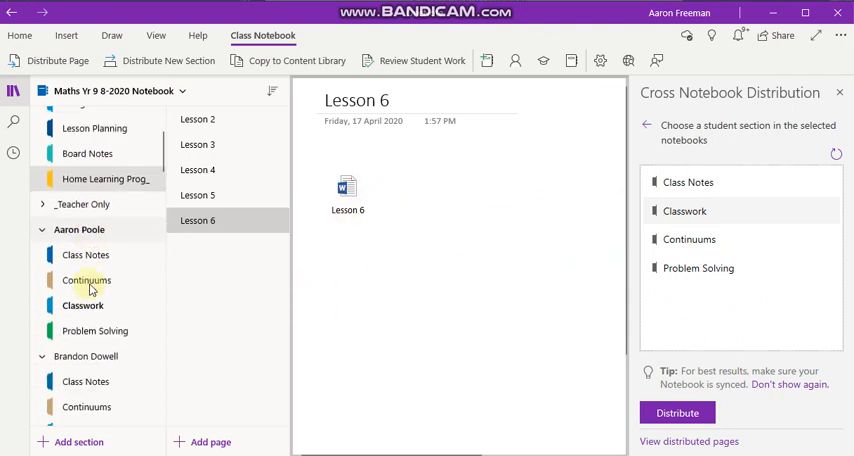
pyautogui.scroll(-3)
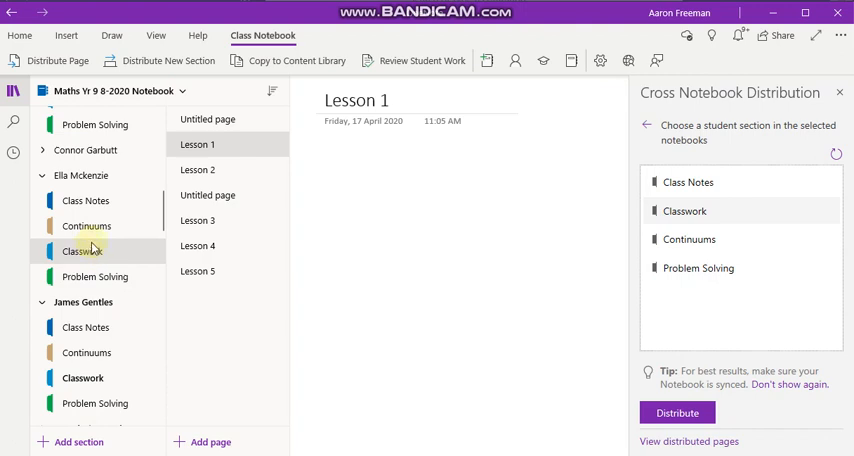
pyautogui.click(82, 378)
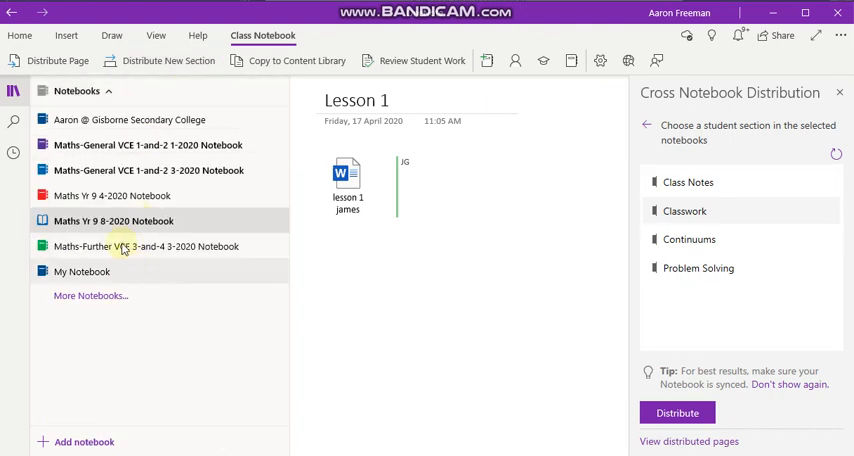
# Reopen the Maths Yr 9 8-2020 Notebook and expand a student's sections.
pyautogui.rightClick(114, 221)
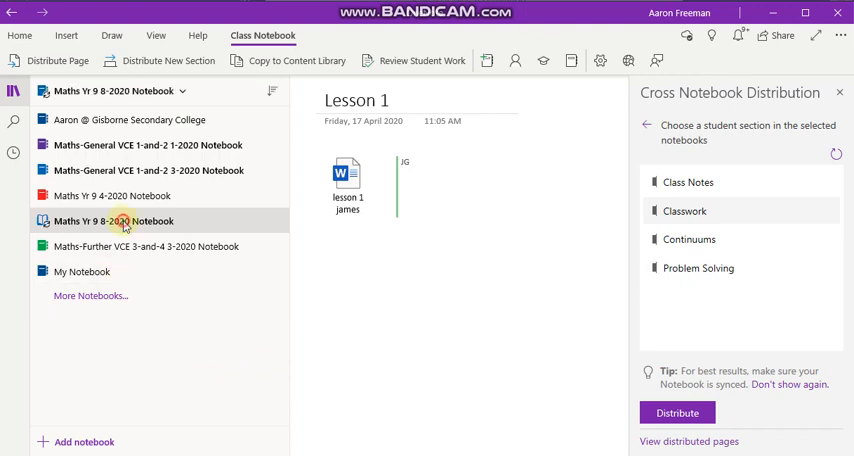
pyautogui.click(112, 221)
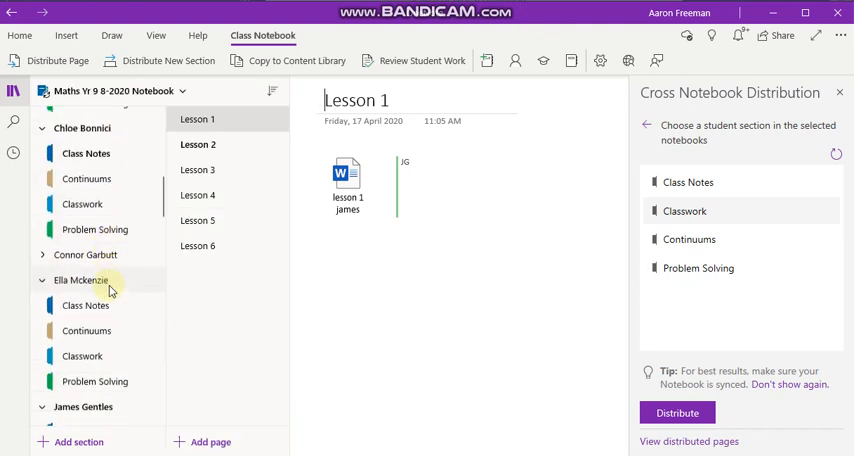
pyautogui.click(82, 314)
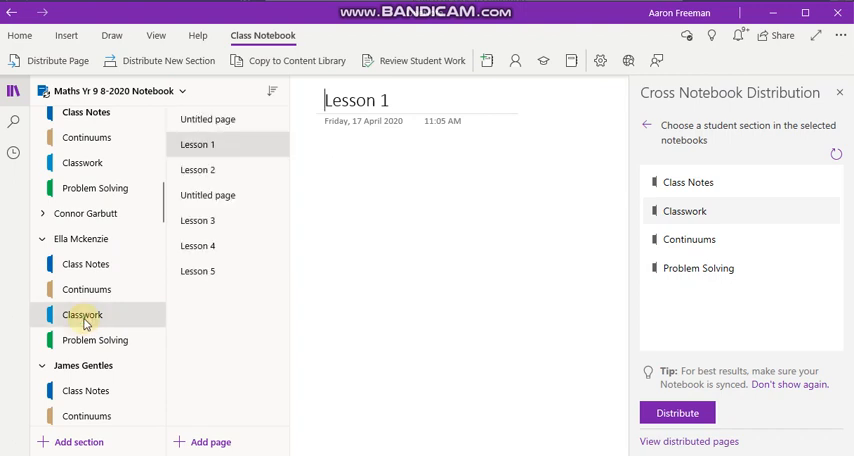
# Browse another student's Classwork pages, Lesson 5 and Lesson 6.
pyautogui.click(197, 145)
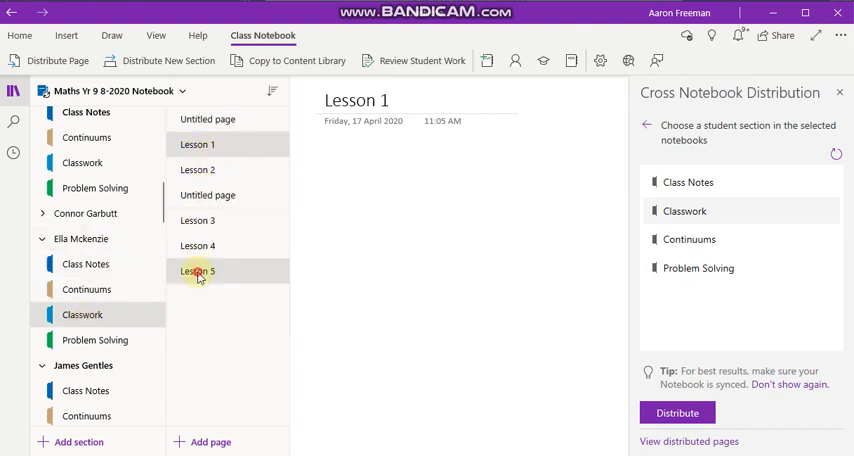
pyautogui.click(197, 271)
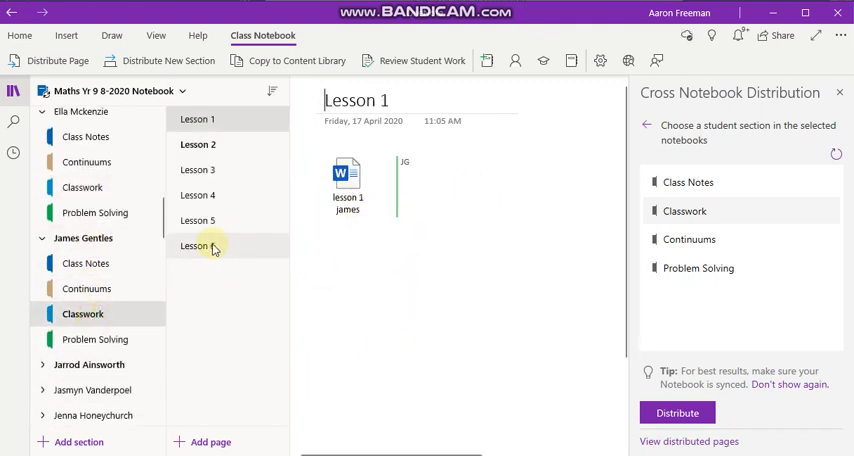
pyautogui.click(197, 246)
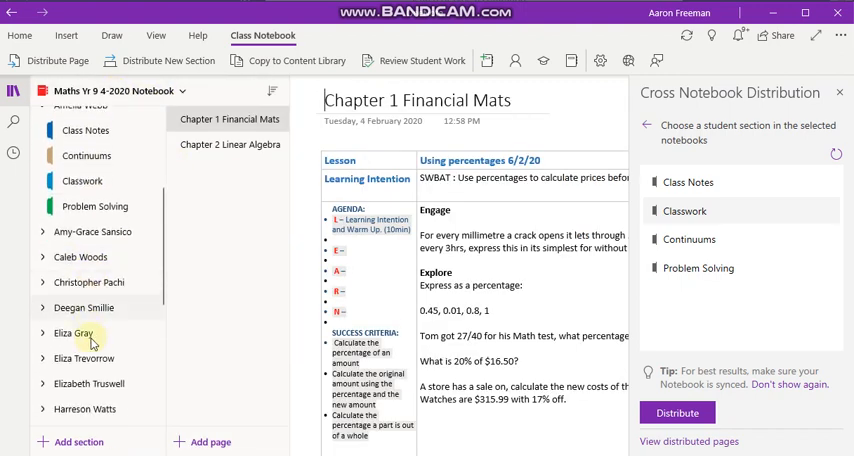
# Expand a 4-2020 student's sections and view their Classwork, showing Lessons 1 to 5.
pyautogui.click(72, 332)
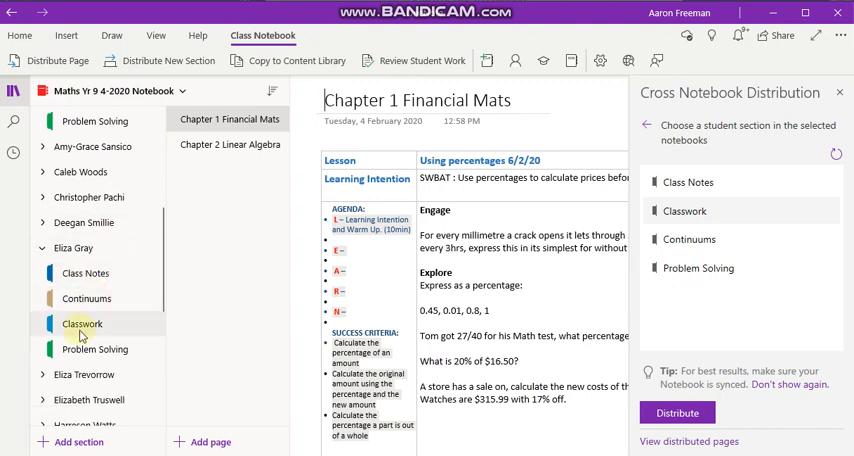
pyautogui.click(82, 323)
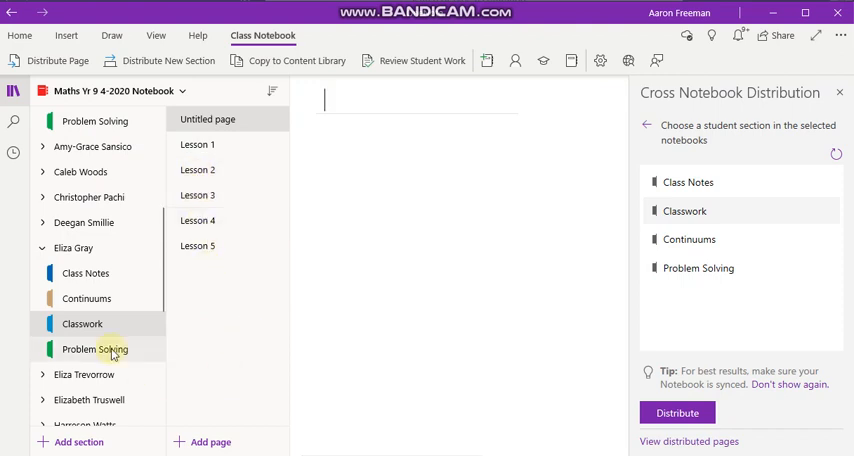
pyautogui.scroll(3)
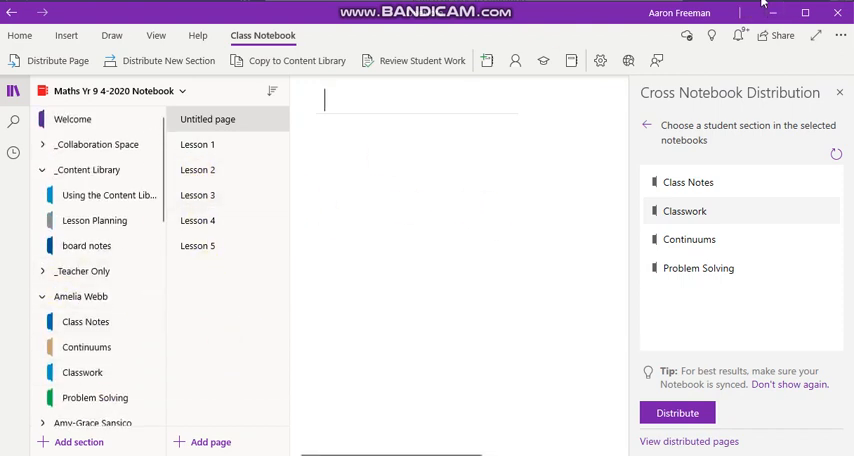